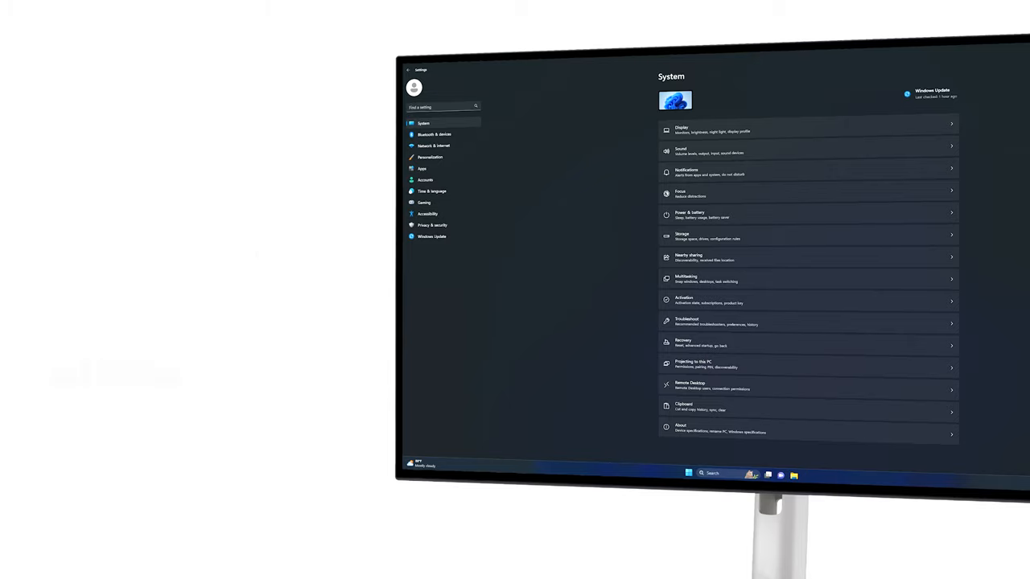
Enable 'Show notifications to connect using Swift Pair' under Bluetooth & devices > Device settings
{"action": "left_click", "coordinate": [435, 136]}
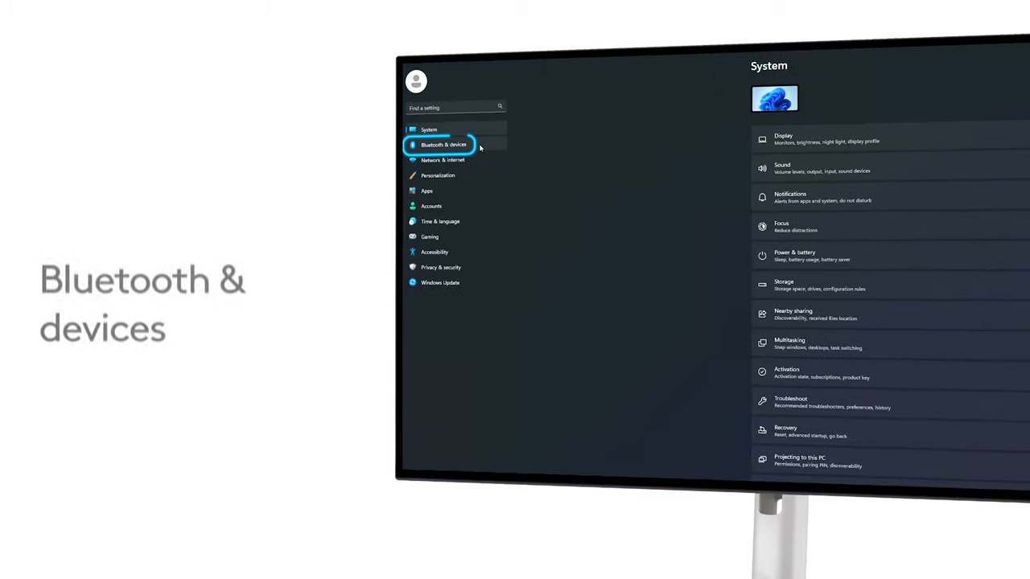
{"action": "left_click", "coordinate": [444, 145]}
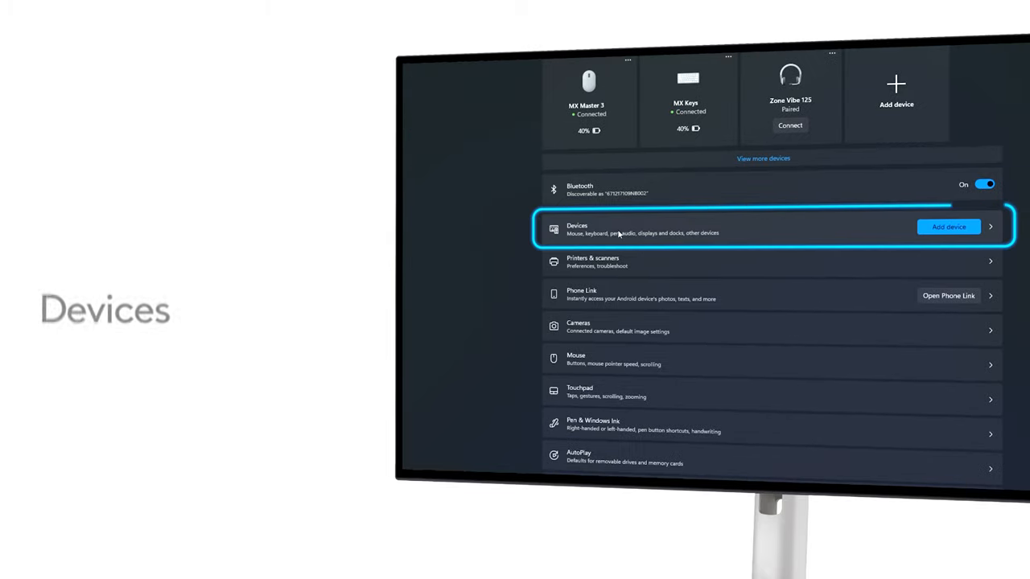
{"action": "scroll", "scroll_direction": "down", "scroll_amount": 3}
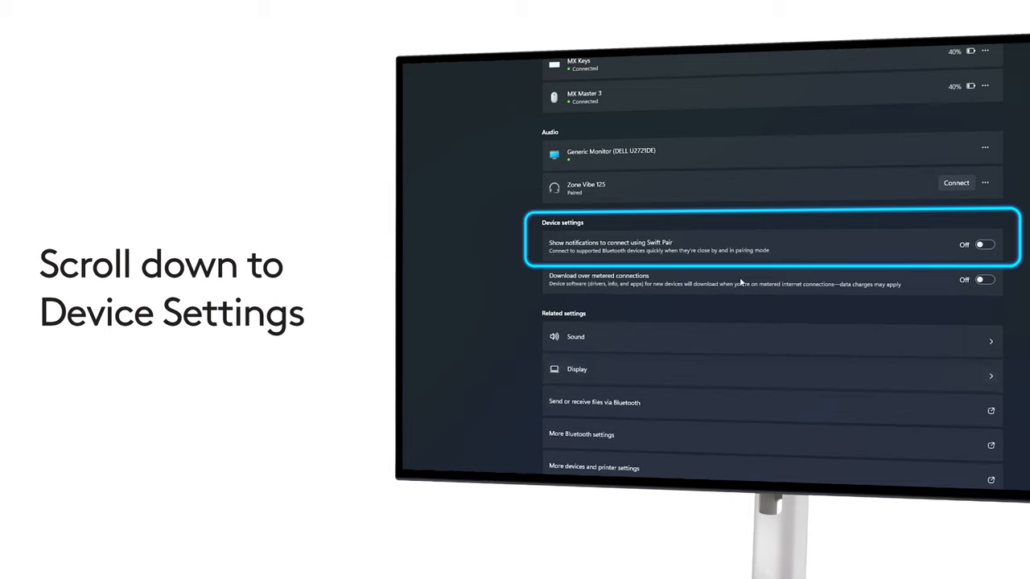
{"action": "left_click", "coordinate": [985, 245]}
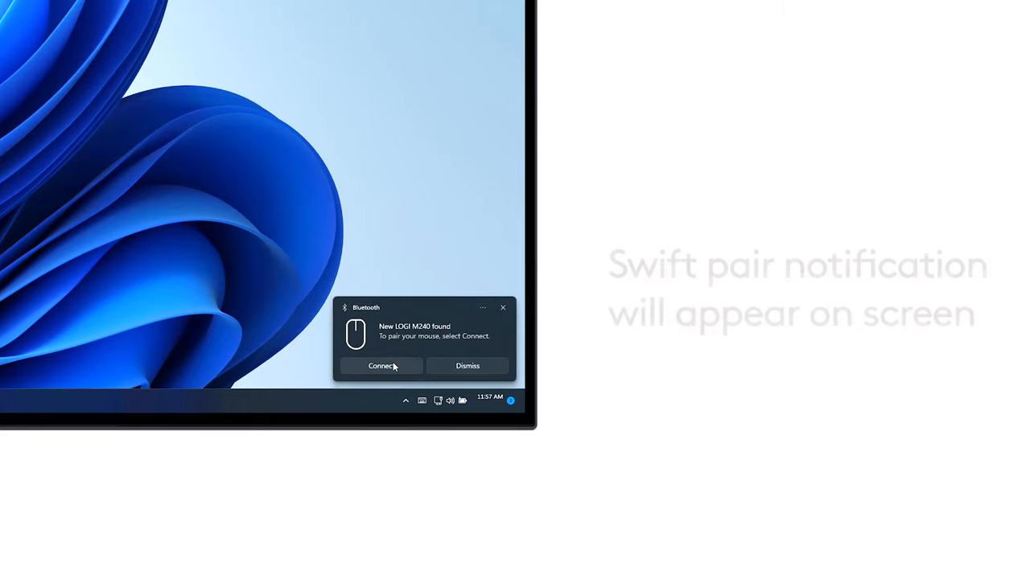
Accept the Swift Pair notification to connect the LOGI M240 mouse
{"action": "left_click", "coordinate": [380, 365]}
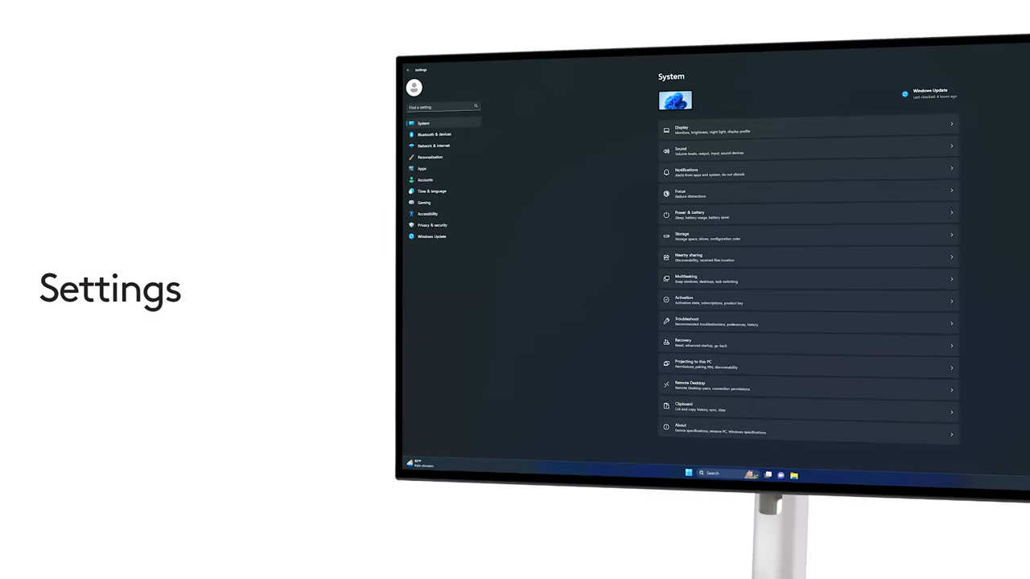
From Bluetooth & devices, start Add device to bring up the Add a device dialog
{"action": "left_click", "coordinate": [435, 139]}
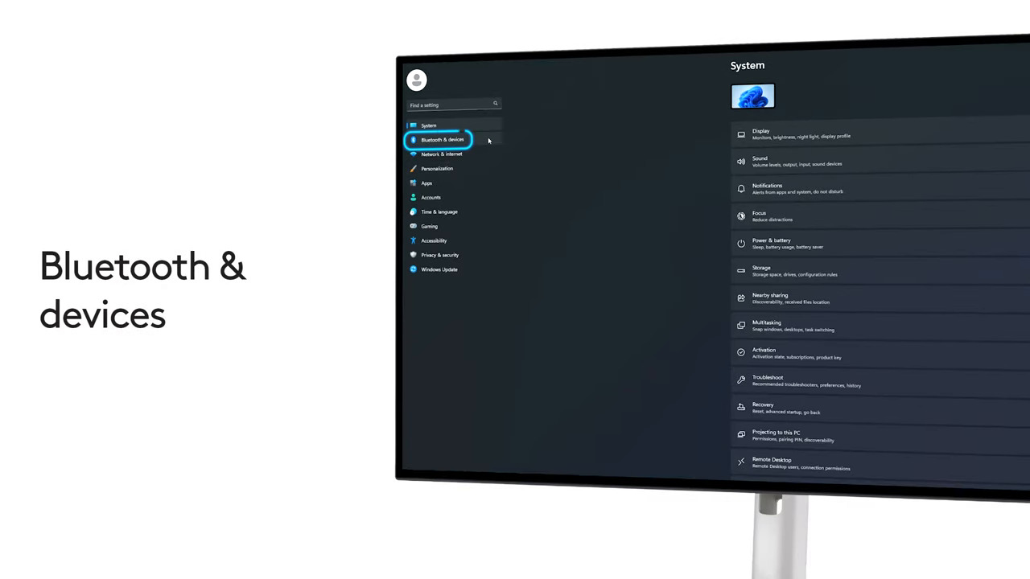
{"action": "left_click", "coordinate": [442, 138]}
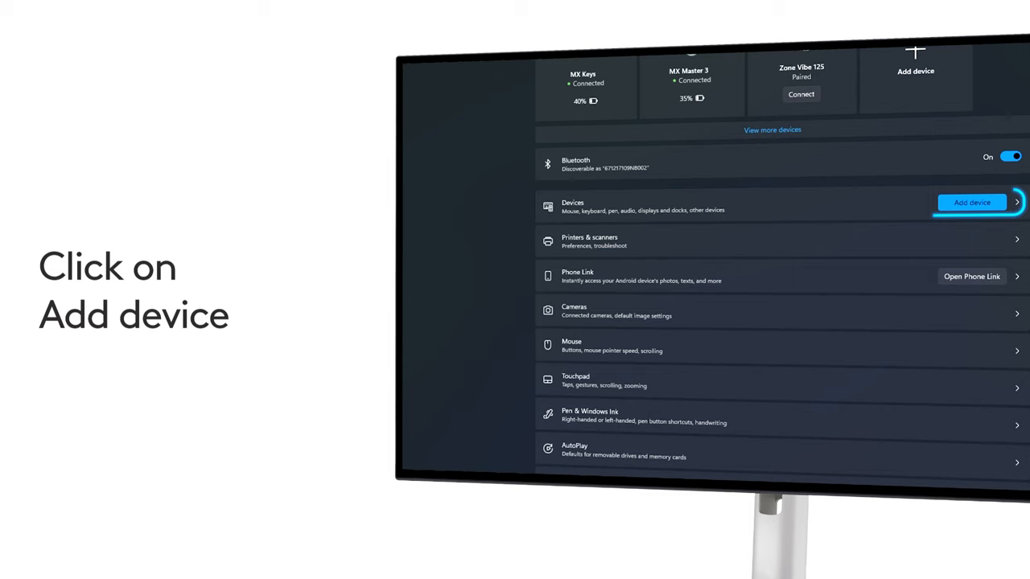
{"action": "left_click", "coordinate": [972, 203]}
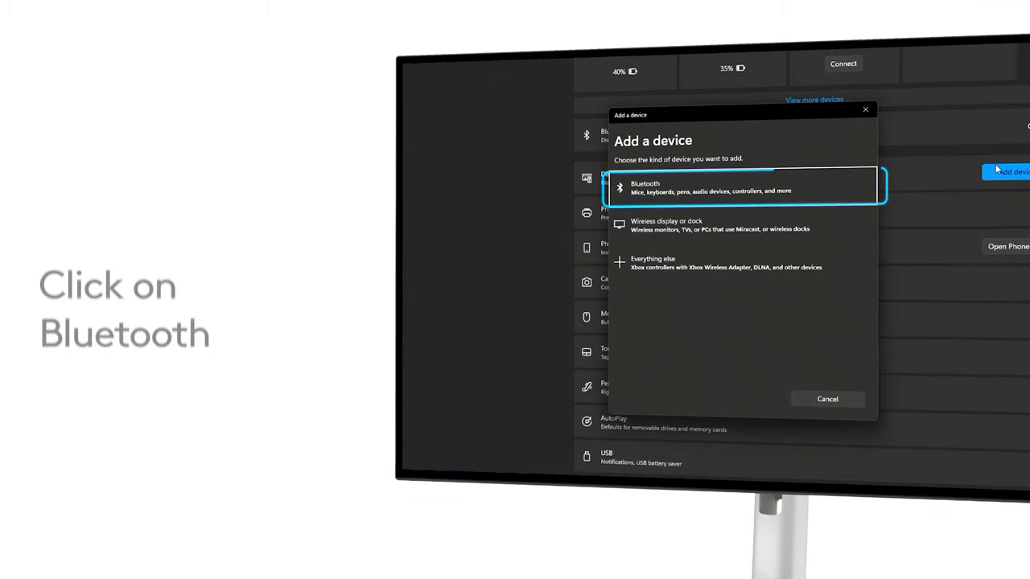
Choose Bluetooth as the device type and select LOGI M240 to begin pairing
{"action": "left_click", "coordinate": [724, 187]}
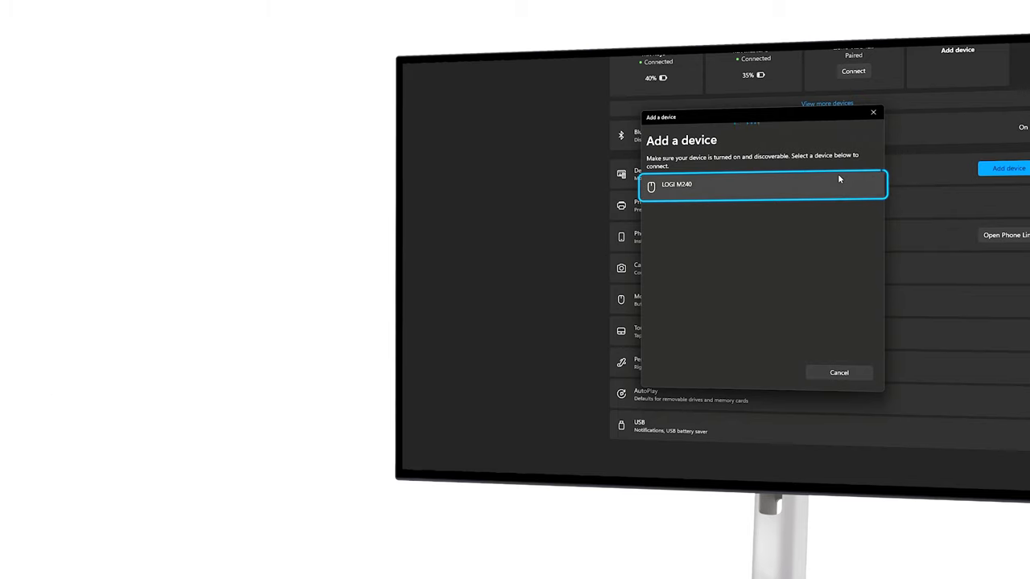
{"action": "left_click", "coordinate": [759, 185]}
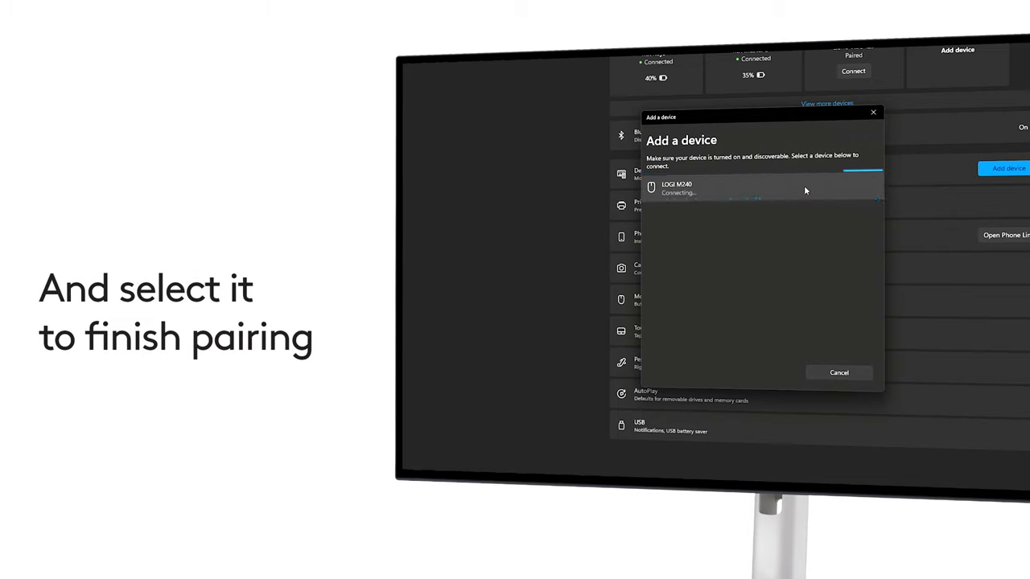